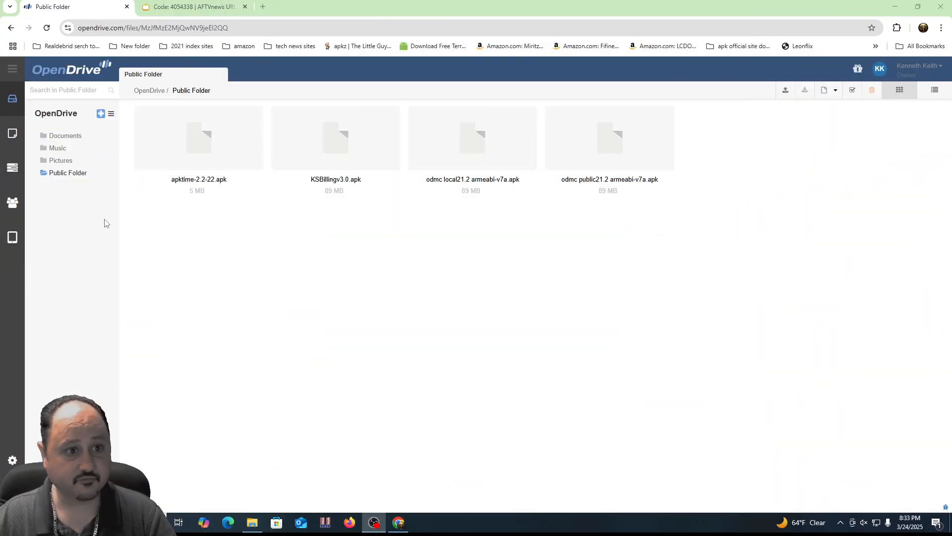
Show the account dashboard with storage, download usage and file stats.
left_click(12, 459)
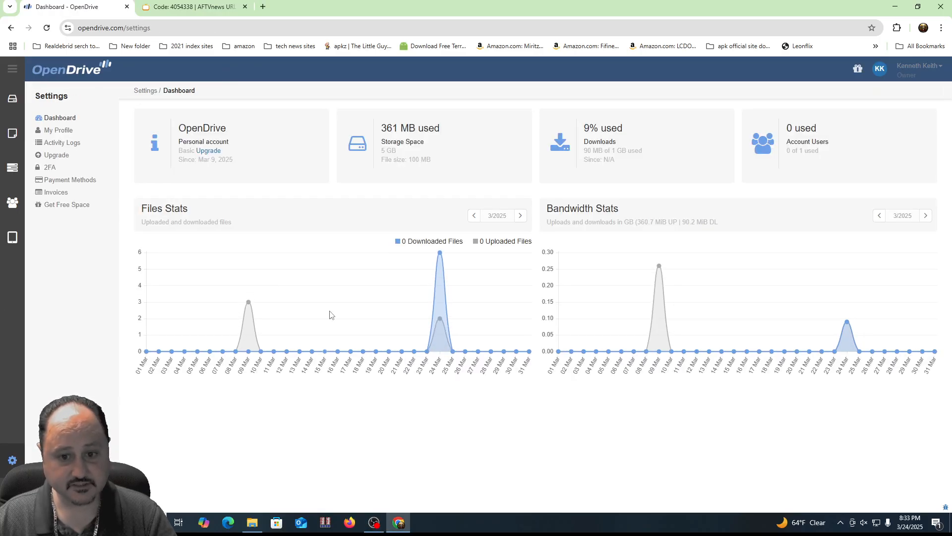
mouse_move(691, 153)
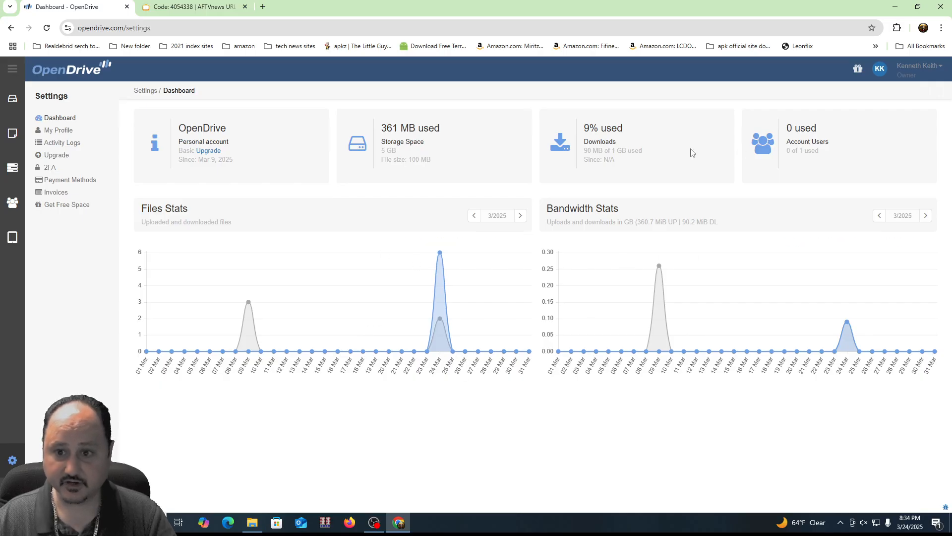
mouse_move(398, 158)
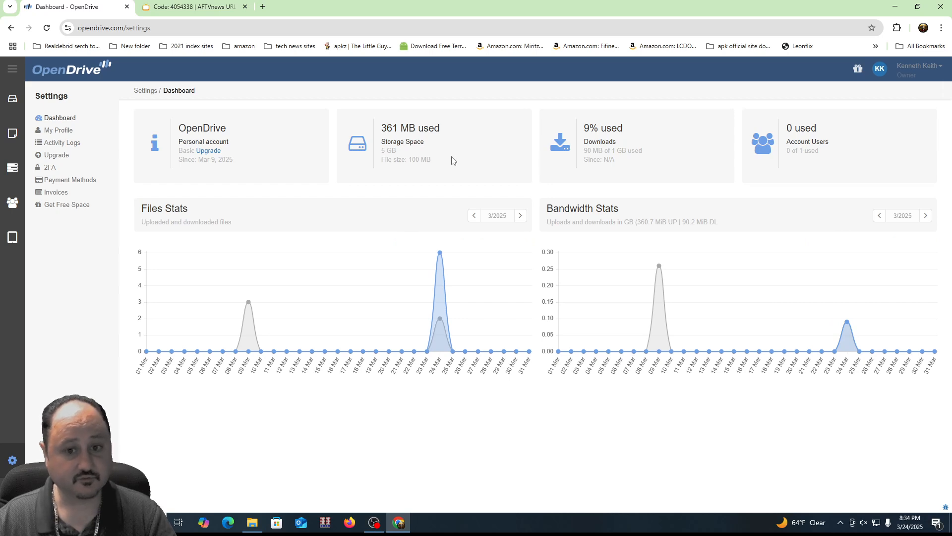
mouse_move(431, 158)
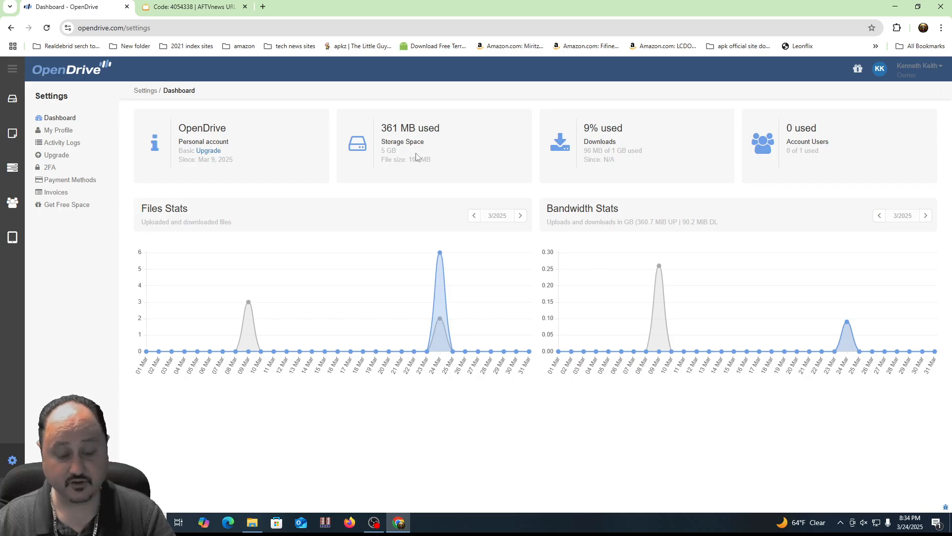
mouse_move(380, 145)
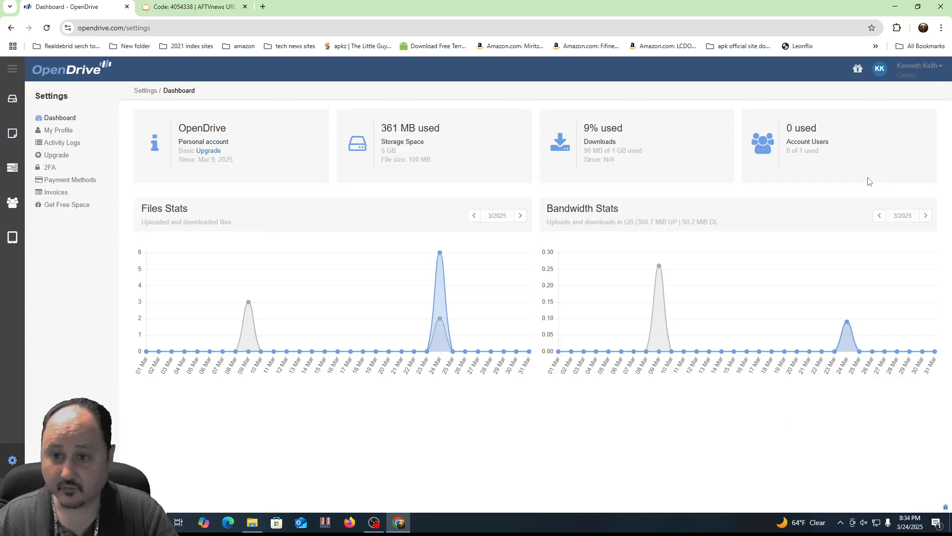
mouse_move(396, 142)
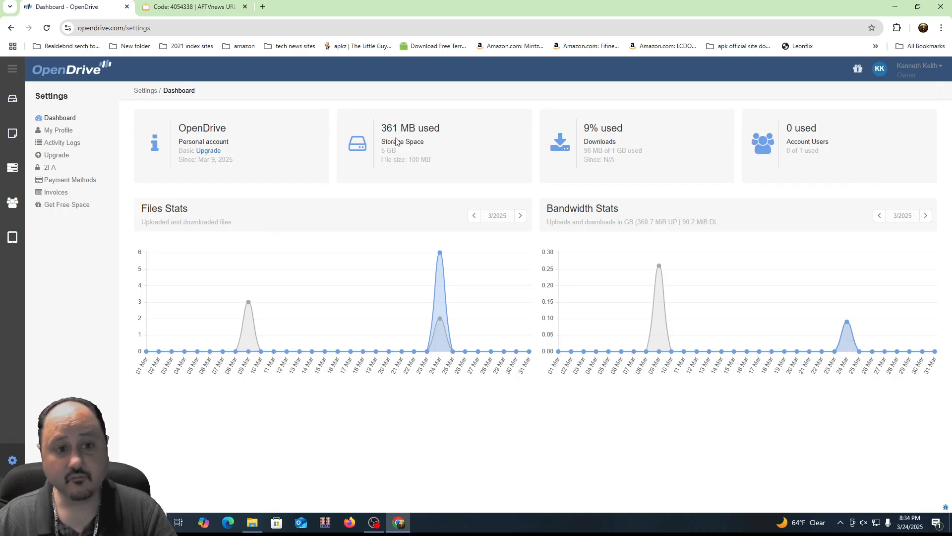
mouse_move(212, 154)
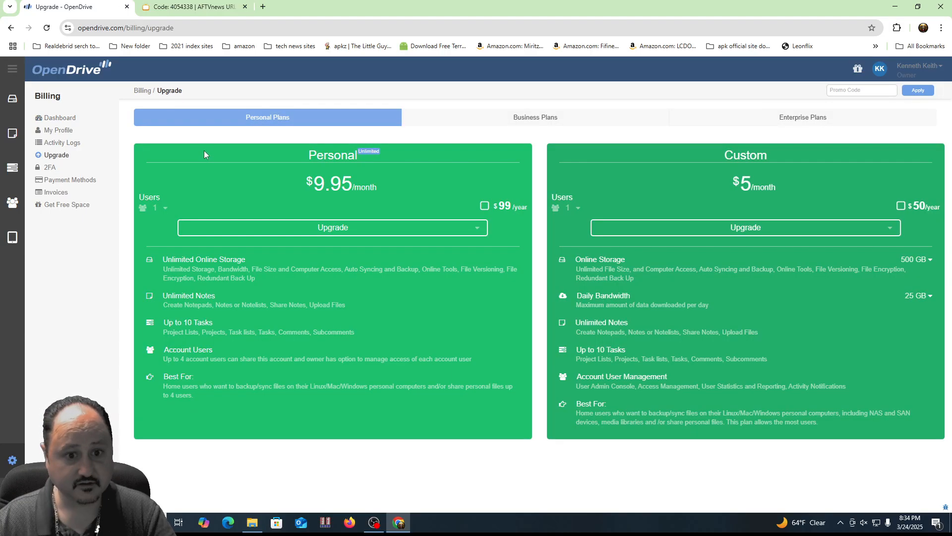
mouse_move(722, 174)
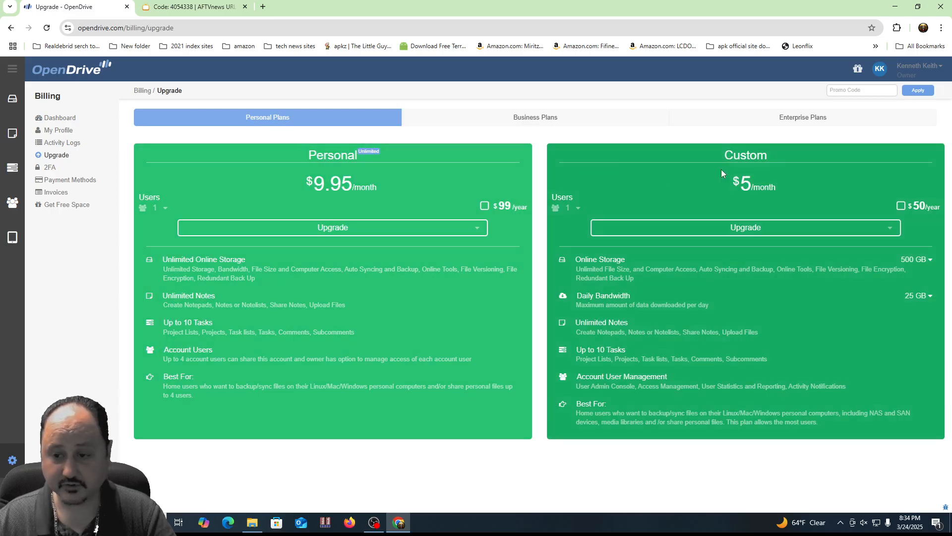
mouse_move(515, 291)
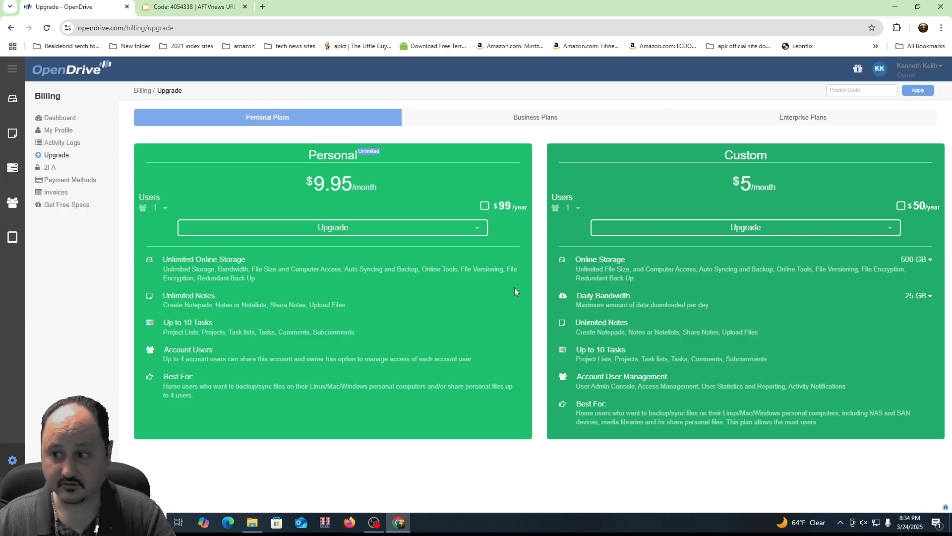
mouse_move(715, 263)
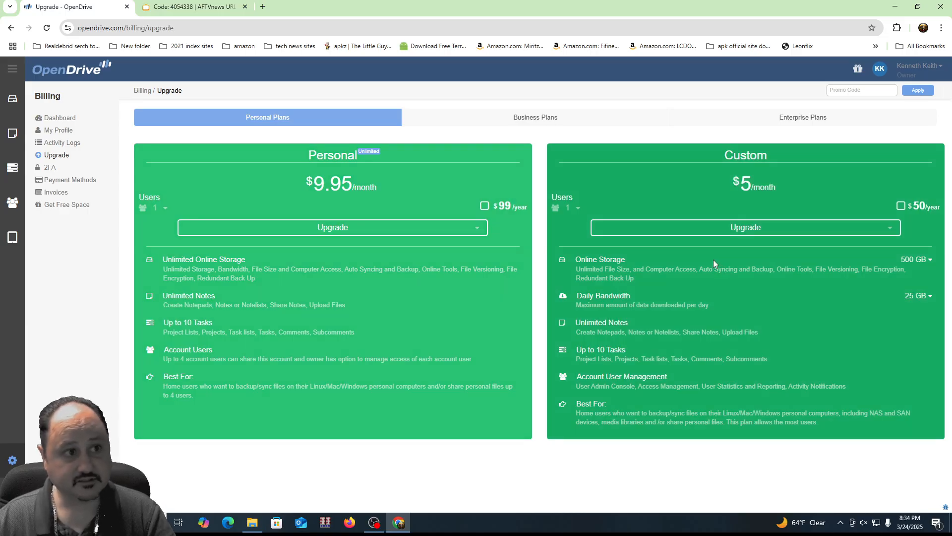
mouse_move(422, 269)
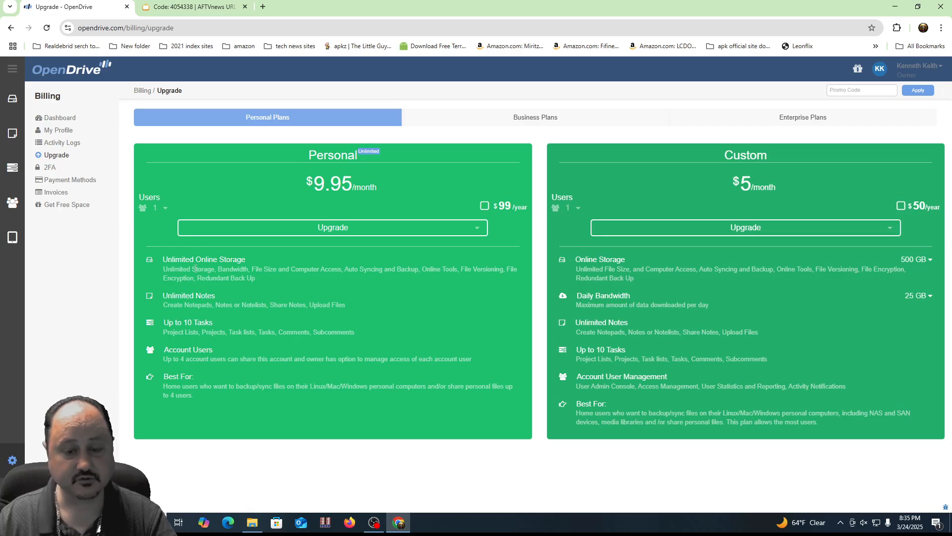
mouse_move(525, 366)
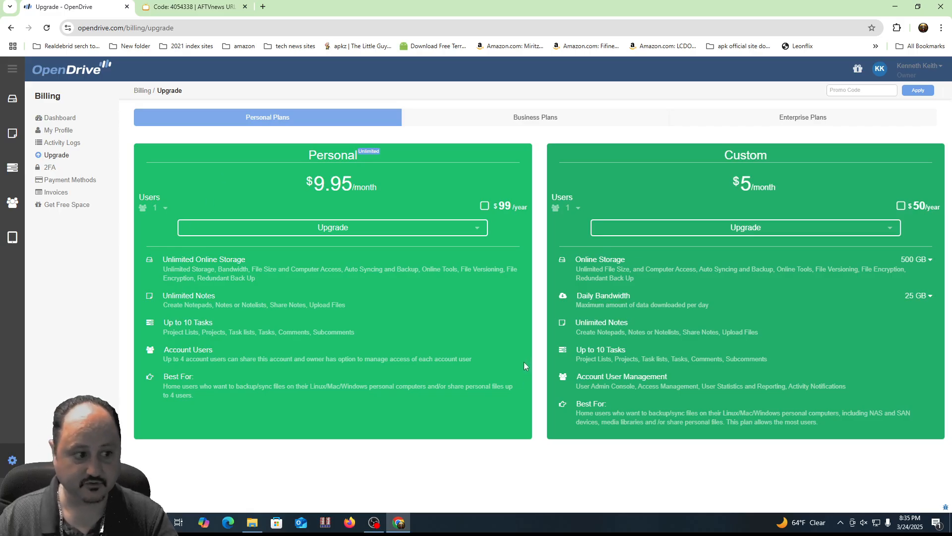
mouse_move(521, 359)
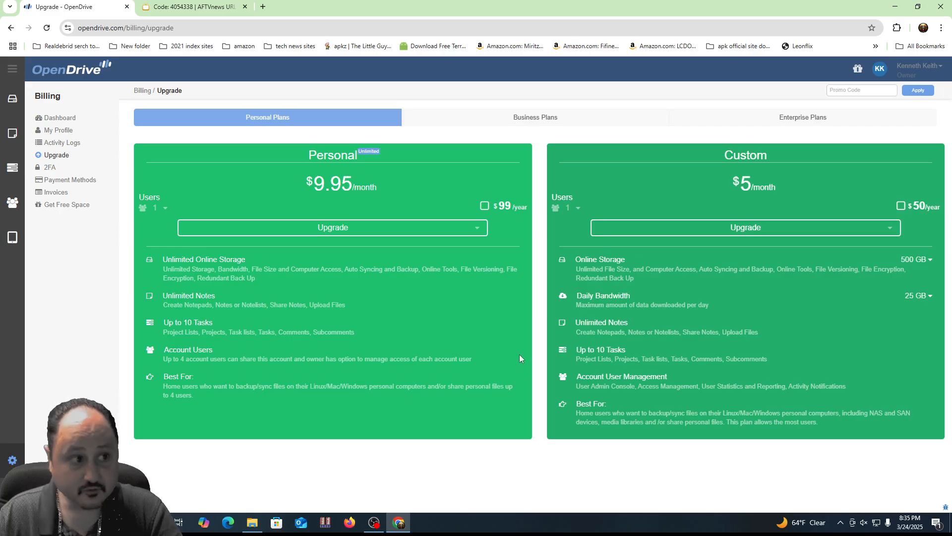
mouse_move(389, 83)
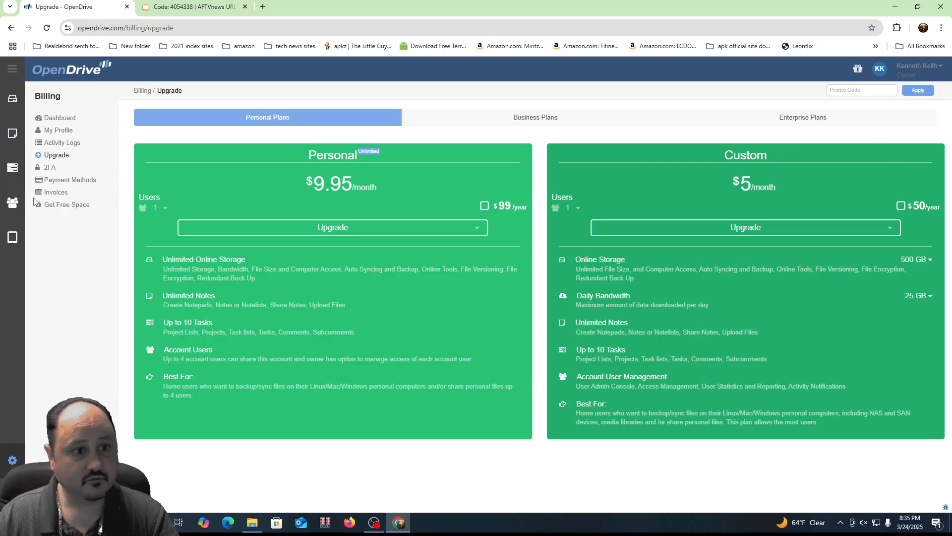
mouse_move(46, 132)
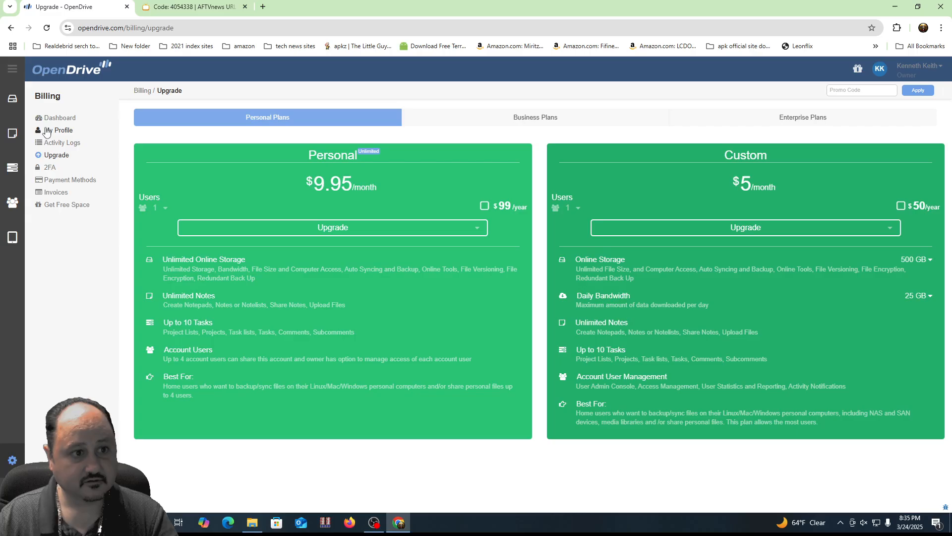
Go back through the dashboard to the Public Folder listing the four APKs.
left_click(60, 117)
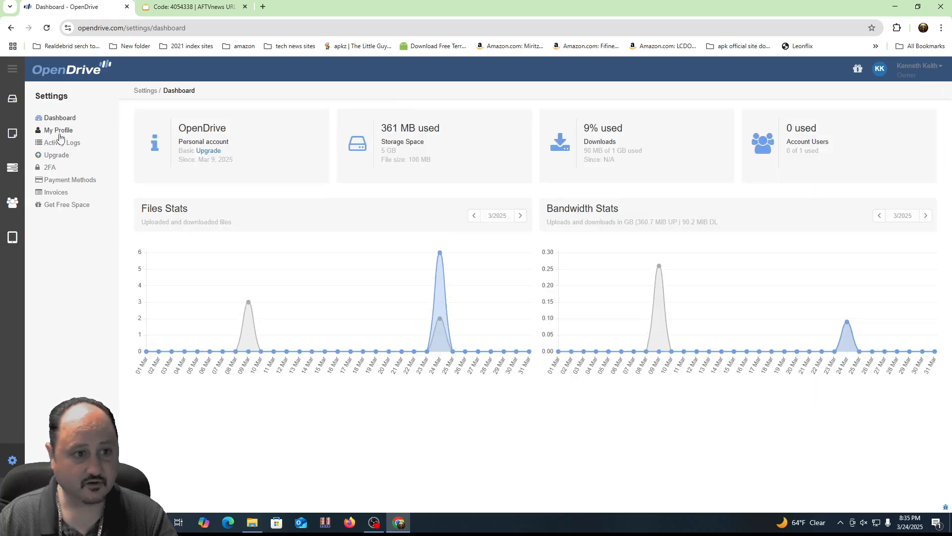
left_click(58, 130)
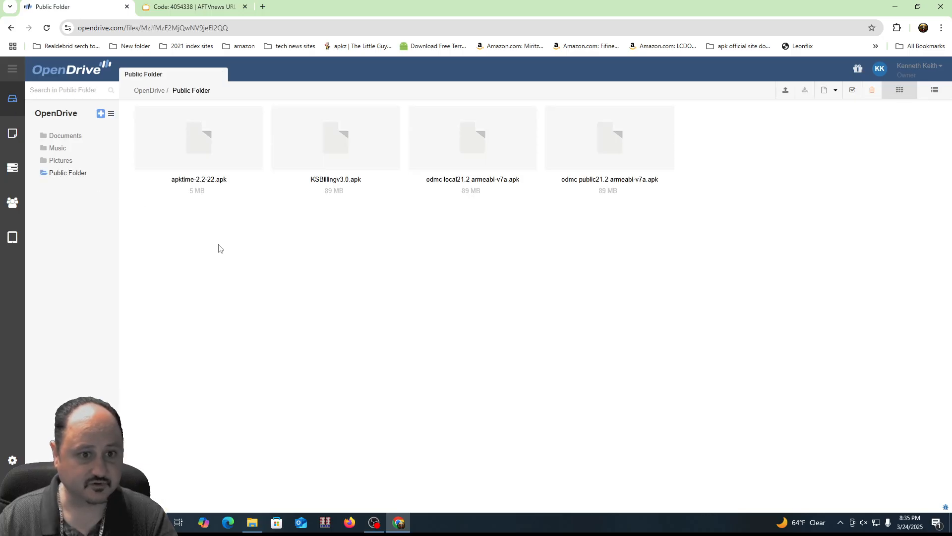
mouse_move(51, 177)
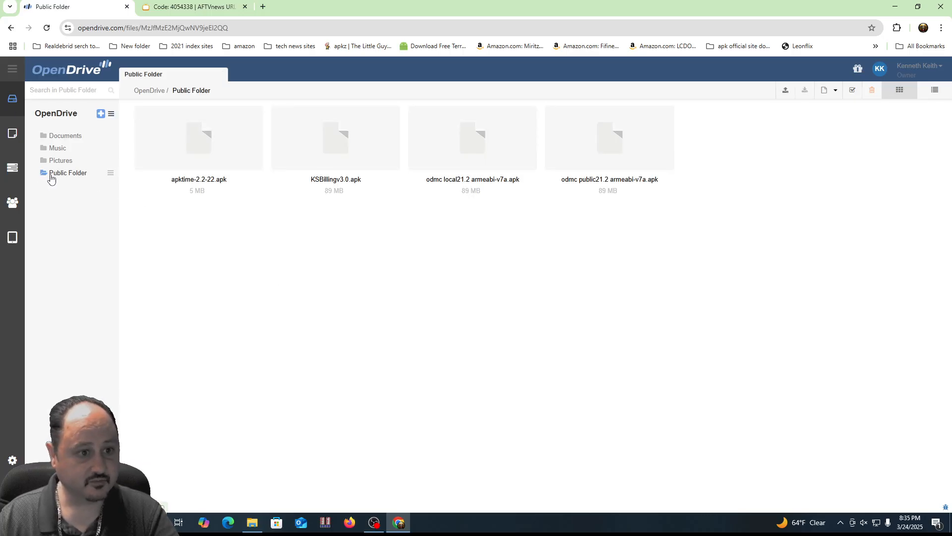
mouse_move(697, 223)
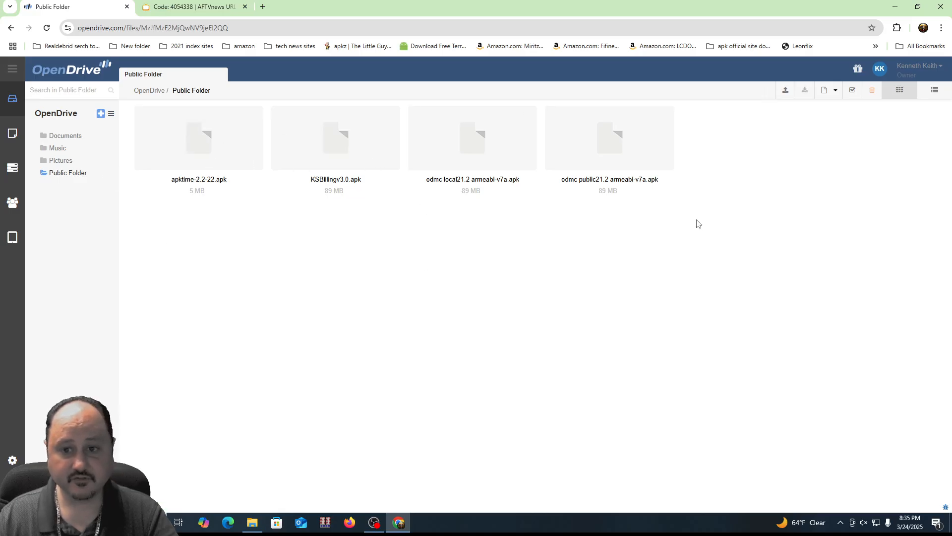
Upload the ProjectivyLauncher mod APK from the Launchers folder into the Public Folder.
left_click(251, 523)
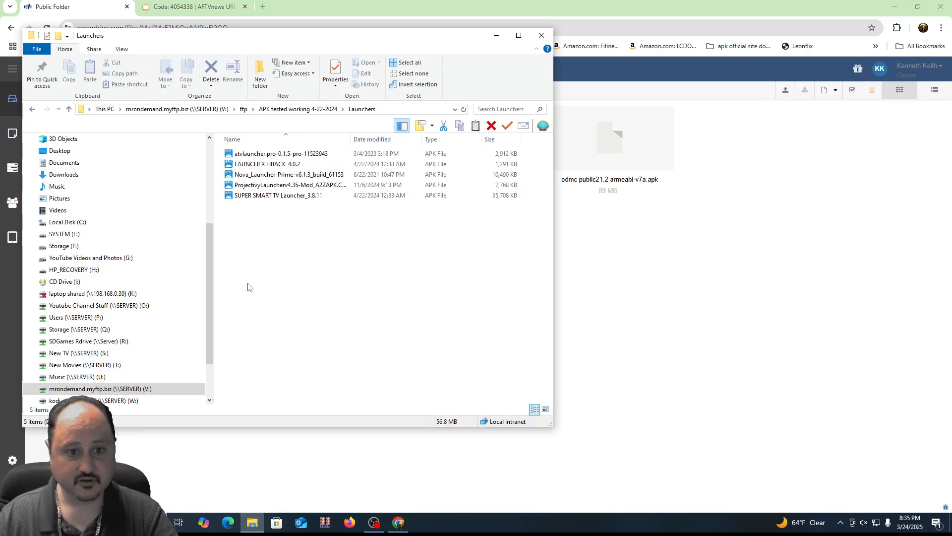
left_click(290, 184)
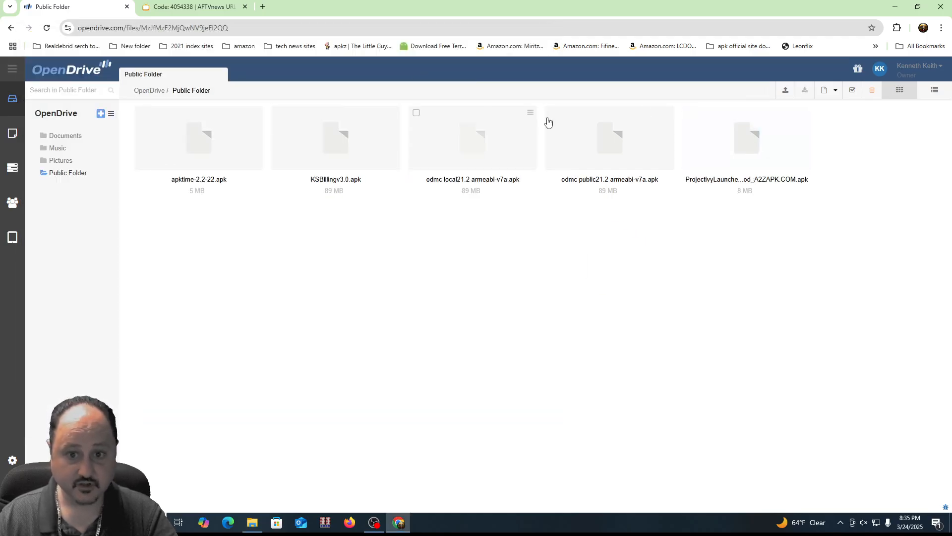
mouse_move(791, 158)
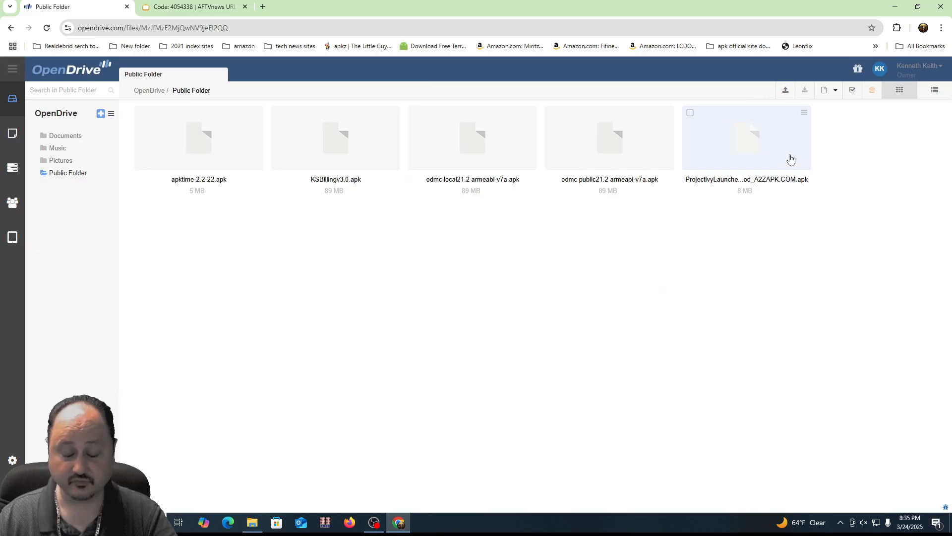
mouse_move(755, 188)
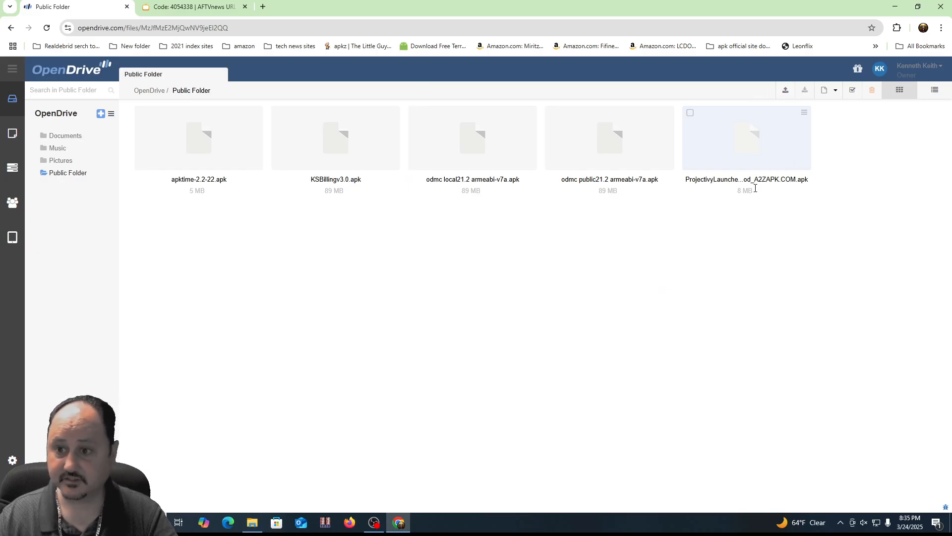
mouse_move(681, 170)
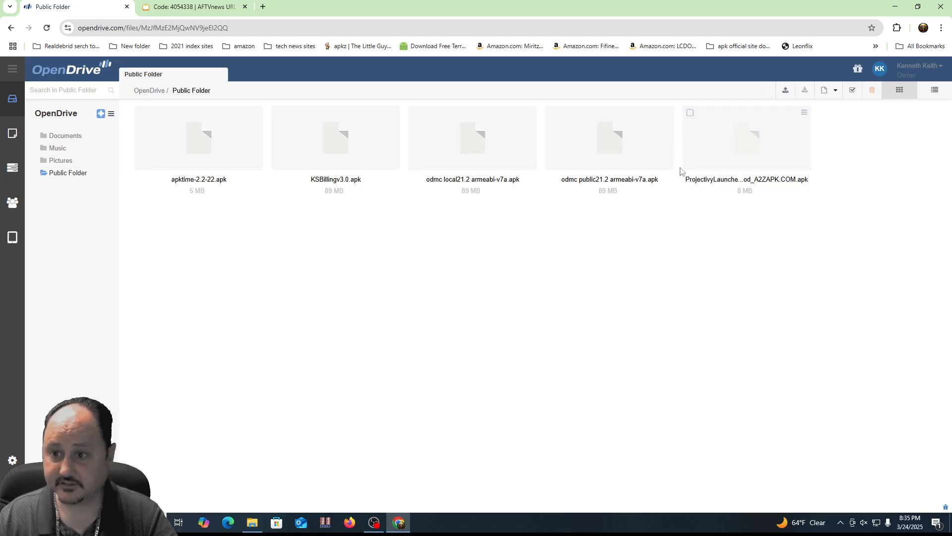
mouse_move(728, 174)
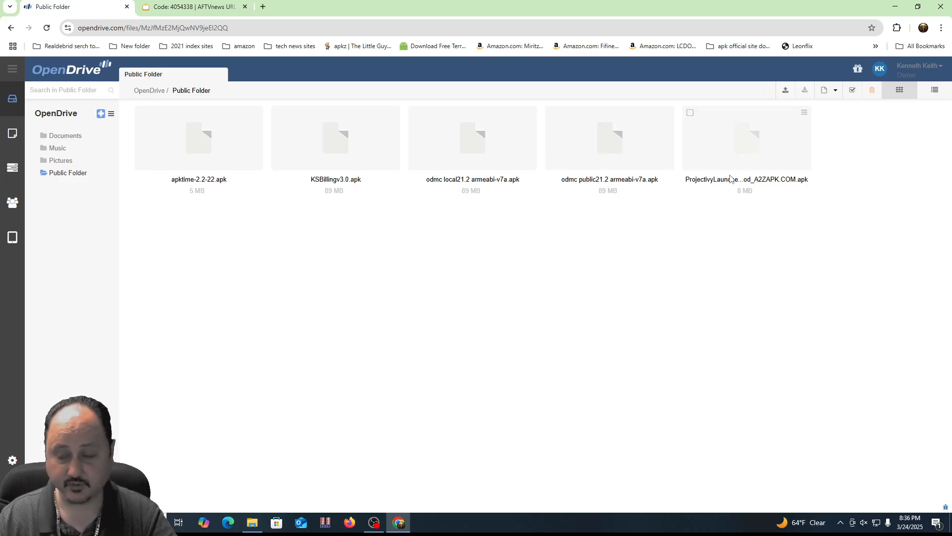
mouse_move(756, 148)
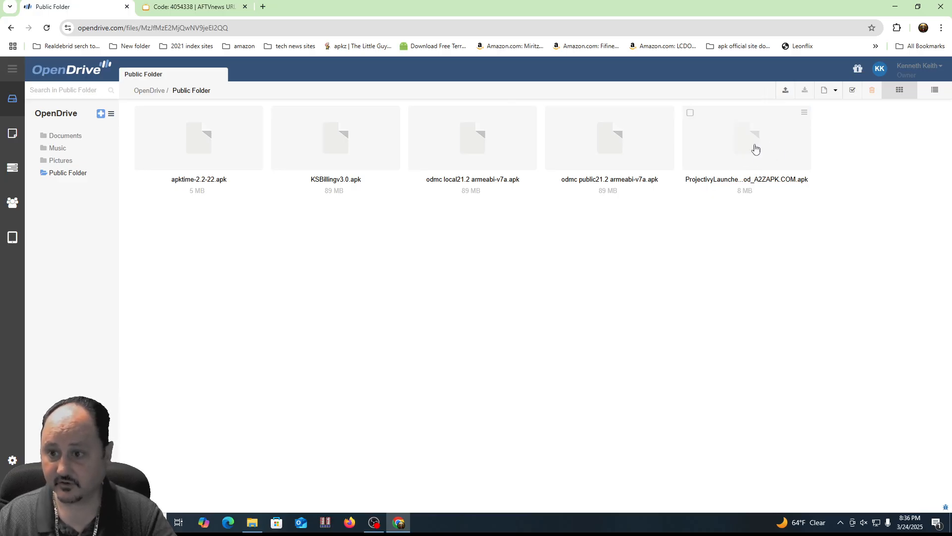
mouse_move(754, 157)
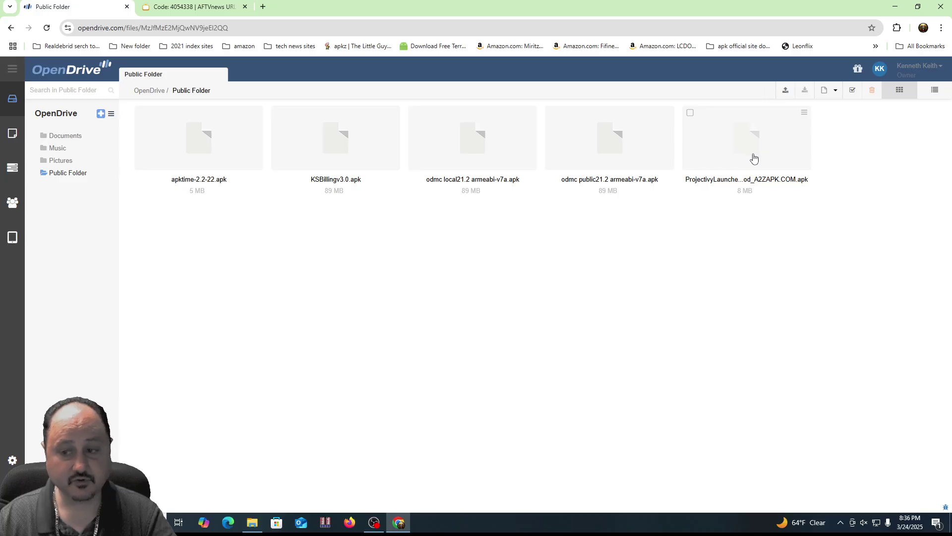
mouse_move(689, 150)
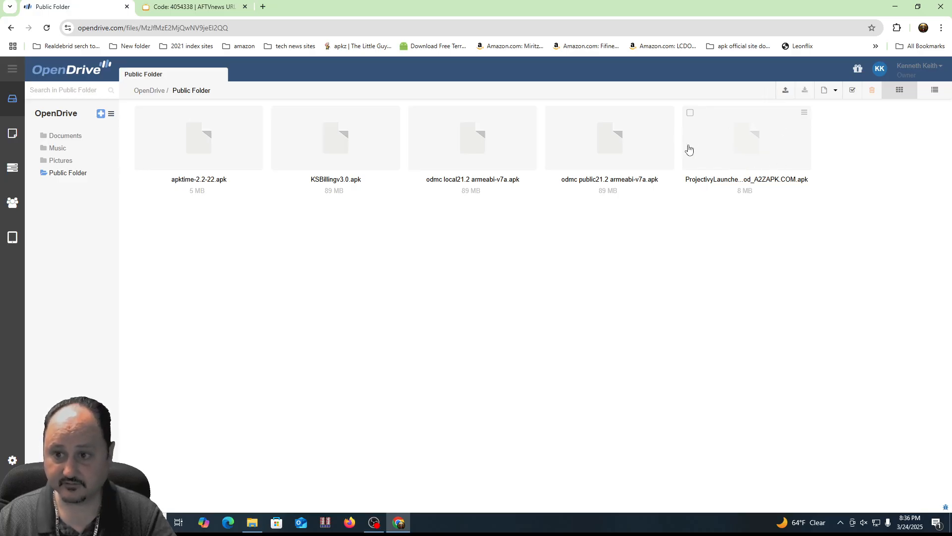
mouse_move(764, 133)
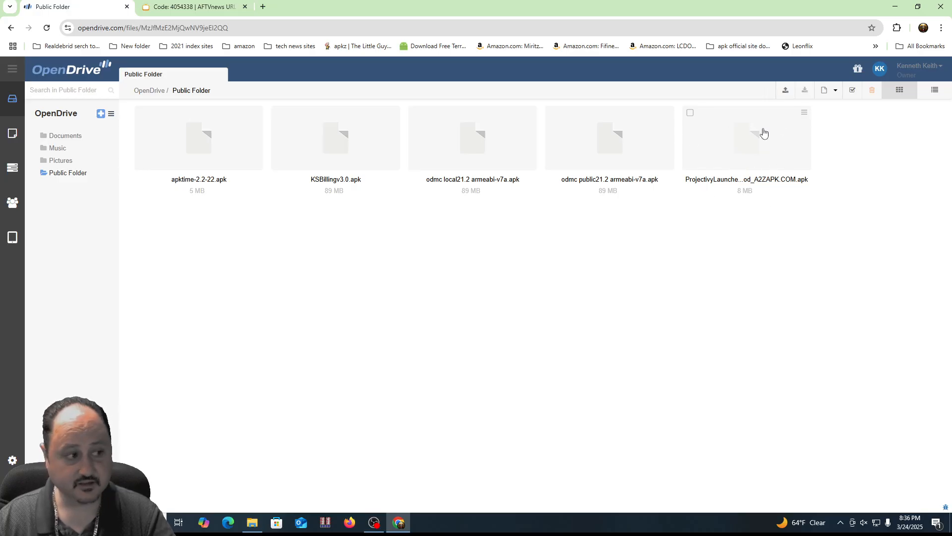
Grab the Projectivy APK's direct download link from its Links dialog for the shortener.
left_click(804, 113)
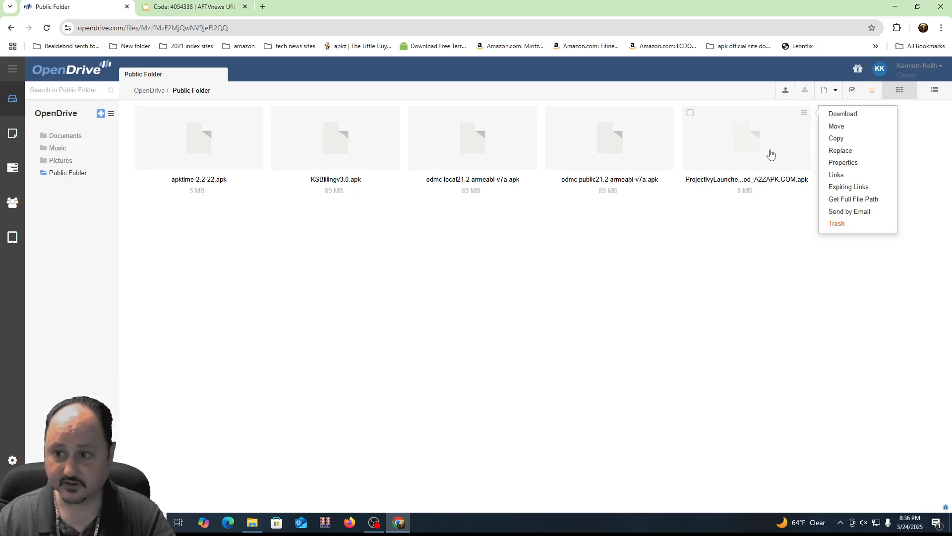
left_click(835, 175)
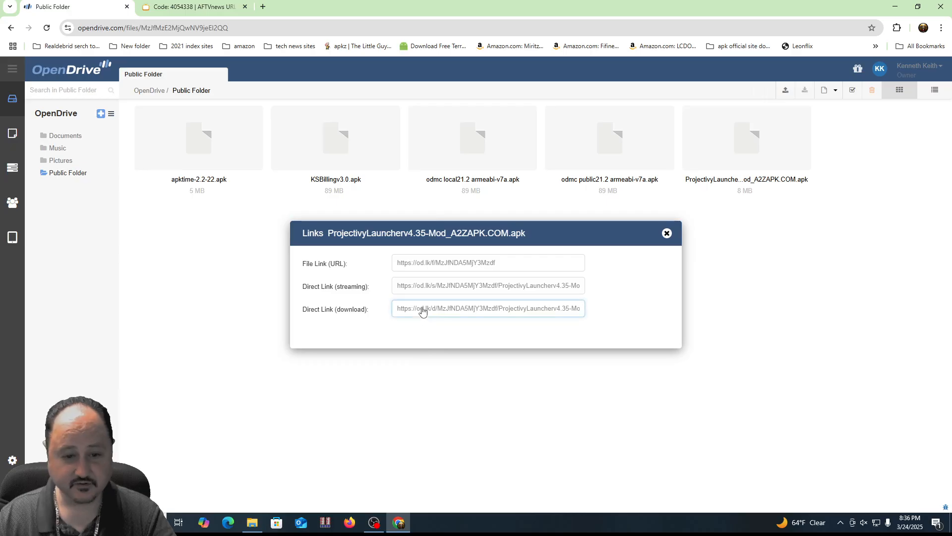
mouse_move(400, 313)
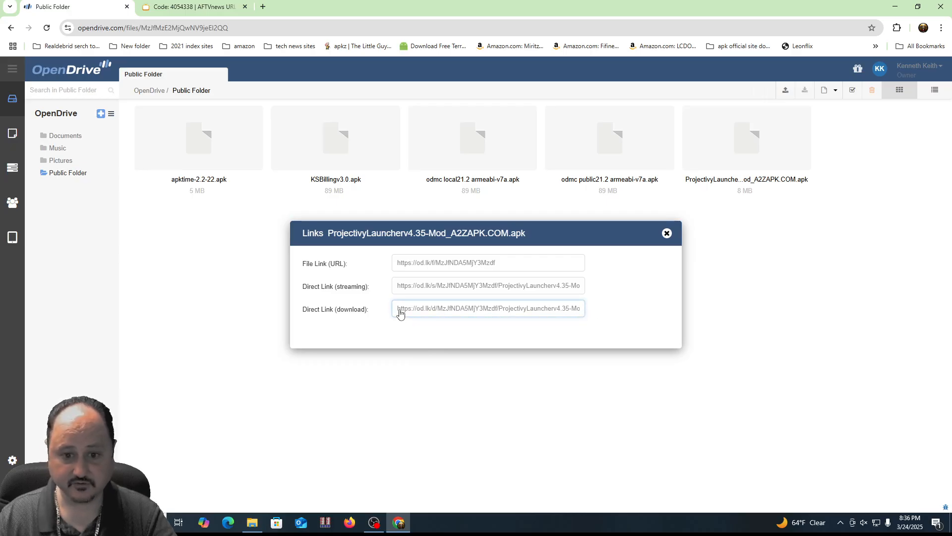
triple_click(488, 307)
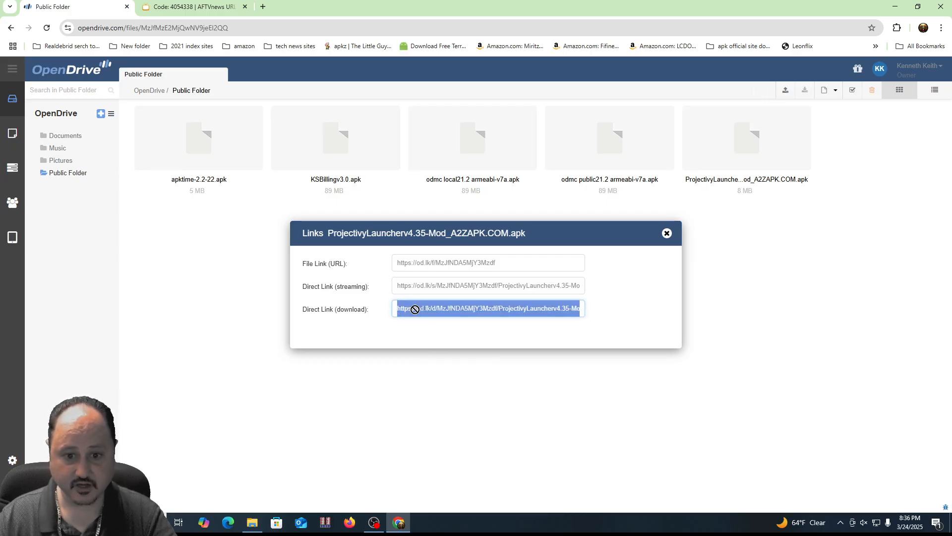
mouse_move(433, 320)
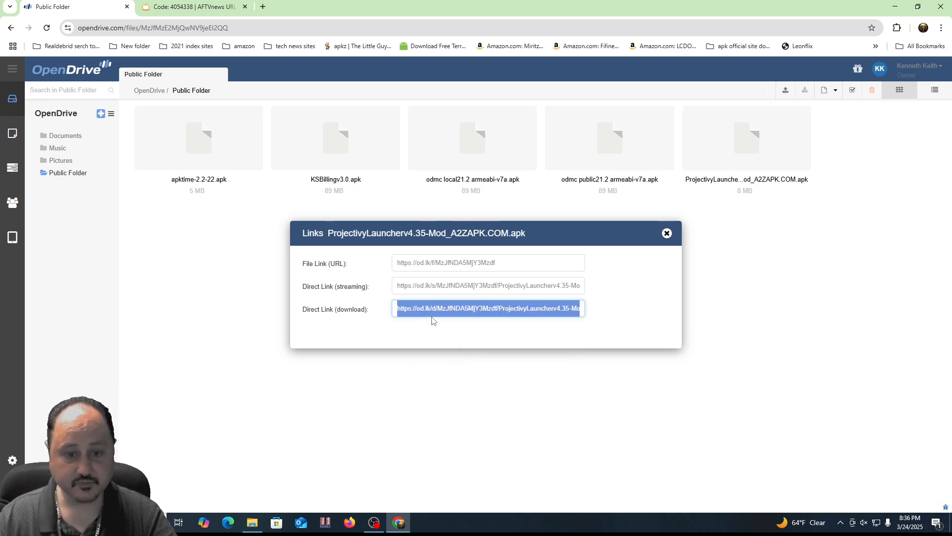
left_click(191, 7)
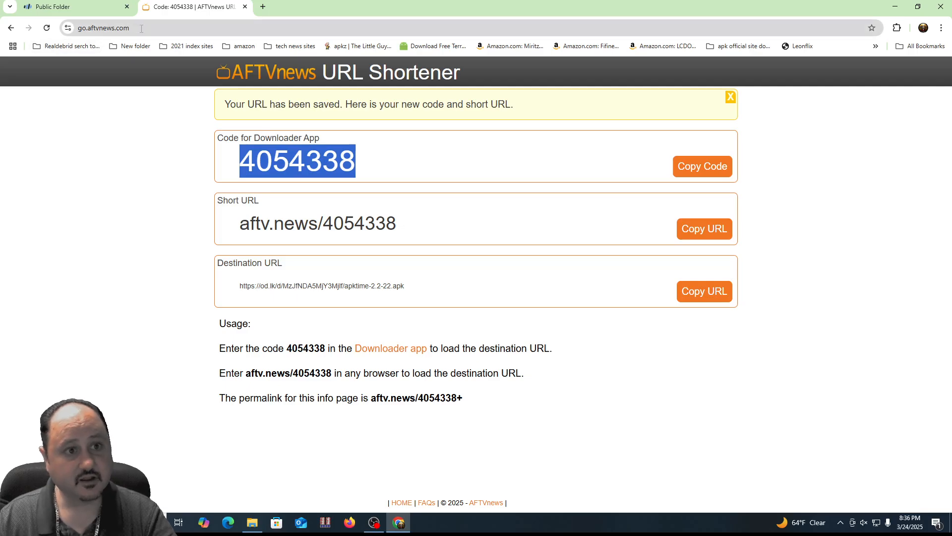
mouse_move(340, 126)
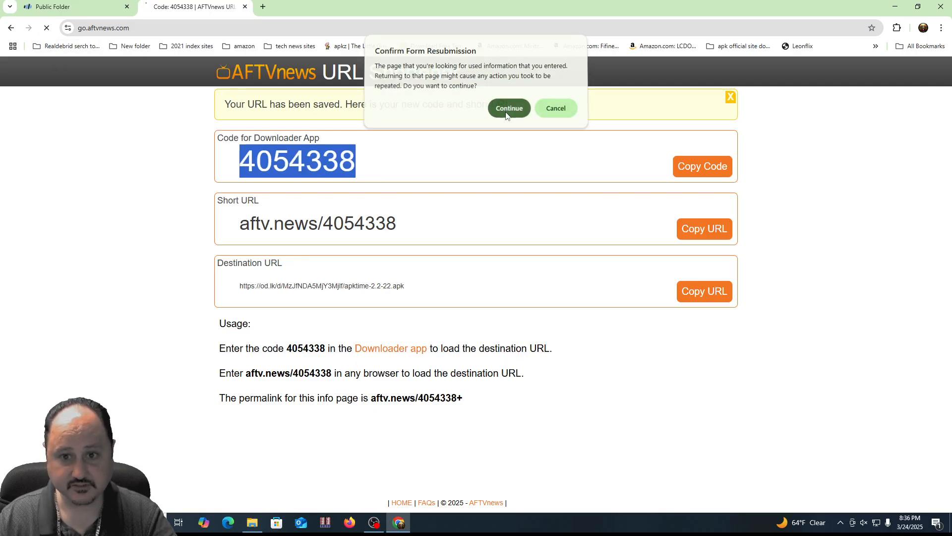
Reload the shortener page, confirming resubmission, to get the empty URL form.
left_click(508, 108)
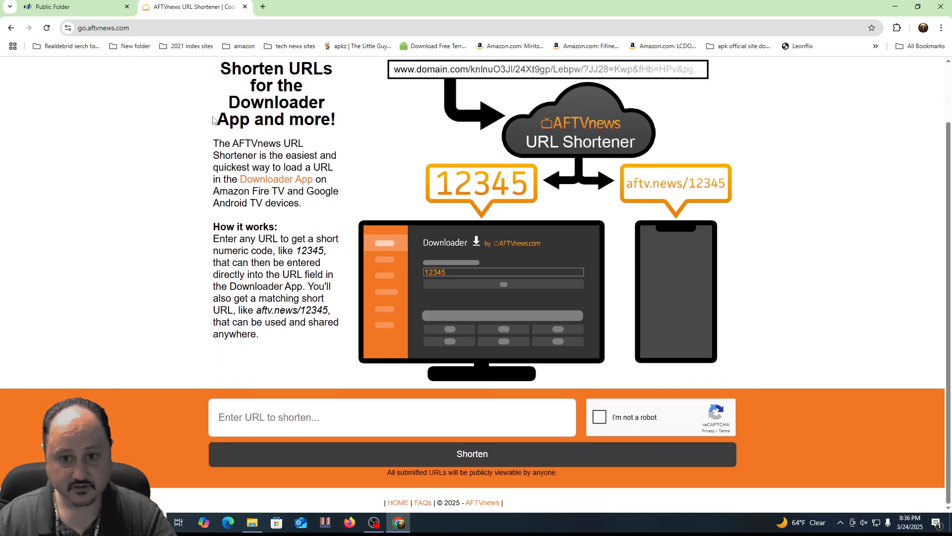
Shorten the od.lk ProjectivyLauncherv4.35 APK link after the robot check, yielding code 8808316.
left_click(391, 417)
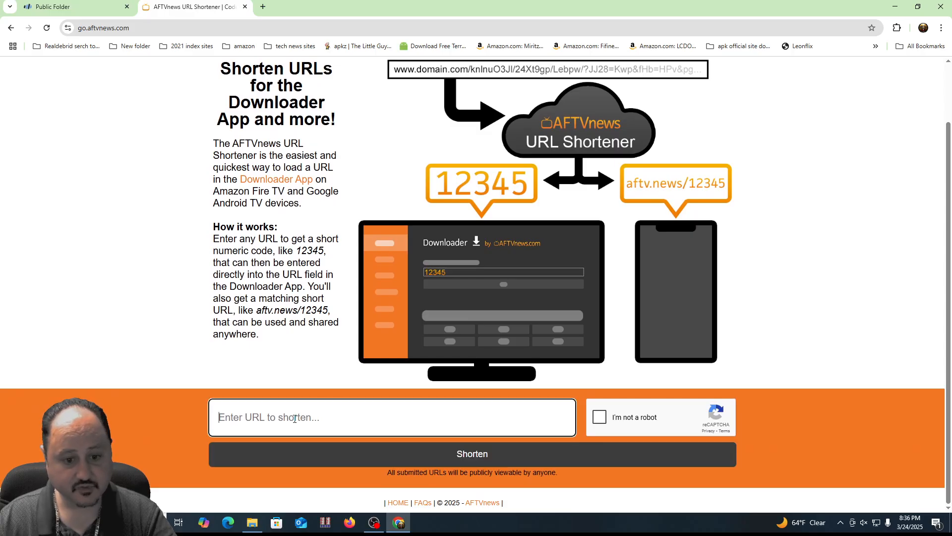
type("od.lk/d/MzJfNDA5MjY3Mzdf/ProjectivyLauncherv4.35-Mod_A2ZAPK.COM.apk")
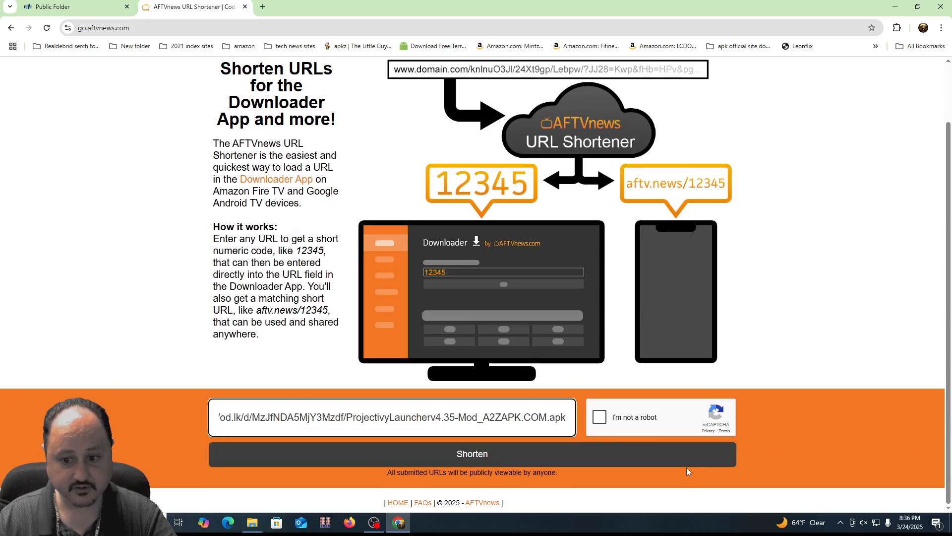
left_click(599, 418)
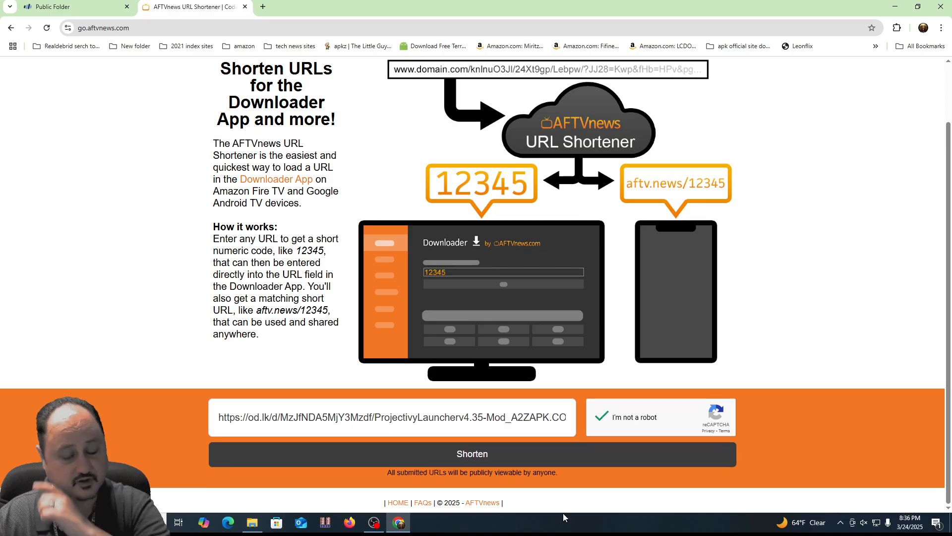
left_click(471, 453)
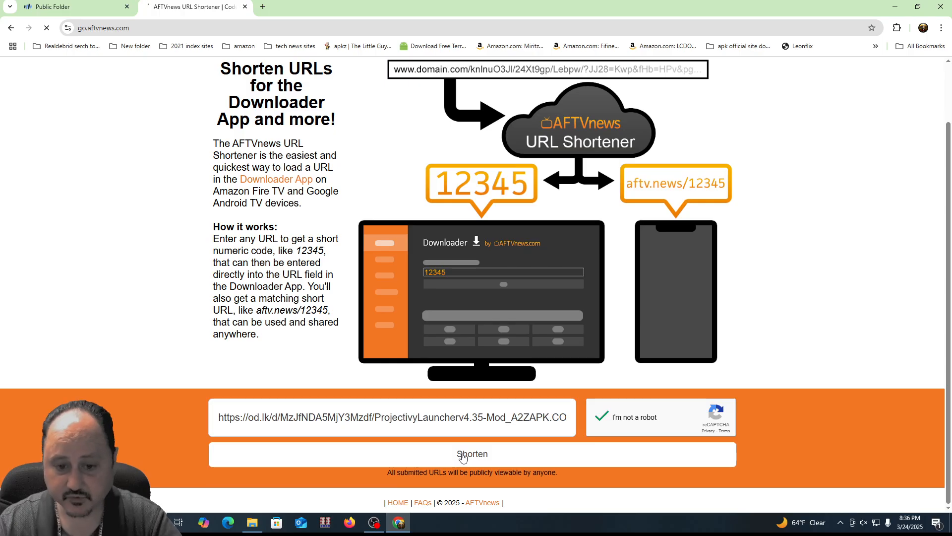
left_click(471, 453)
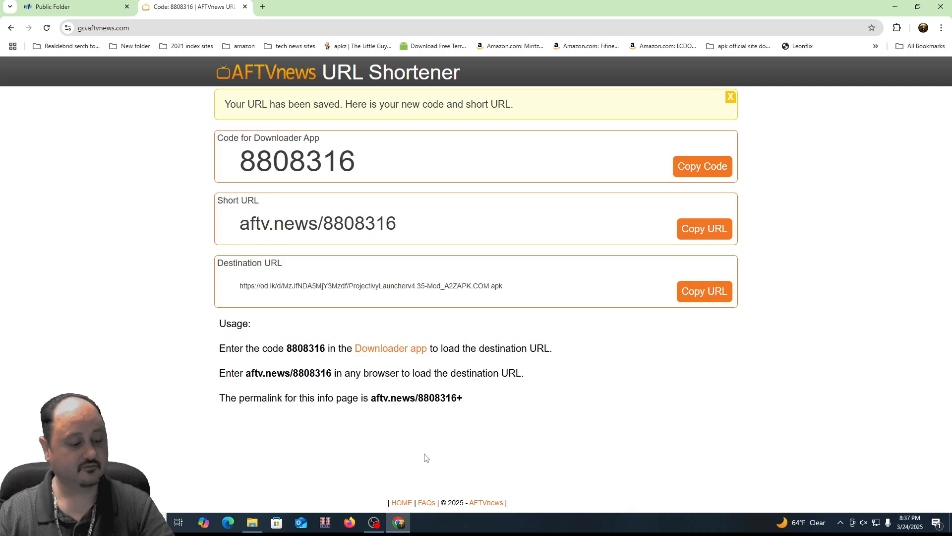
mouse_move(424, 453)
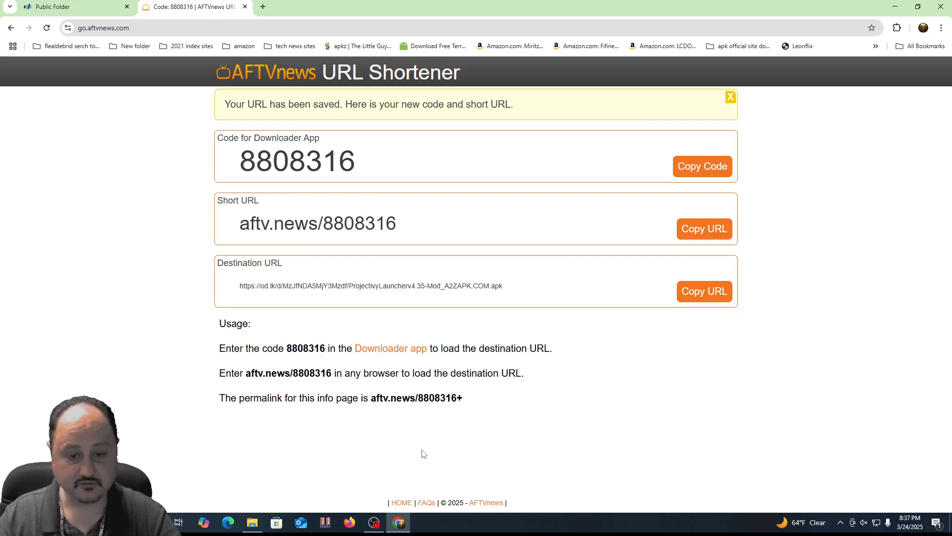
mouse_move(416, 427)
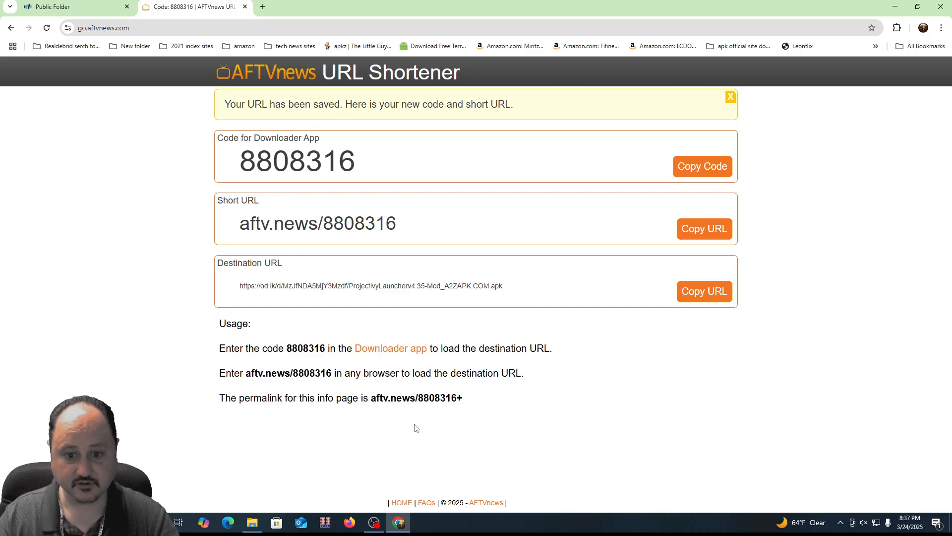